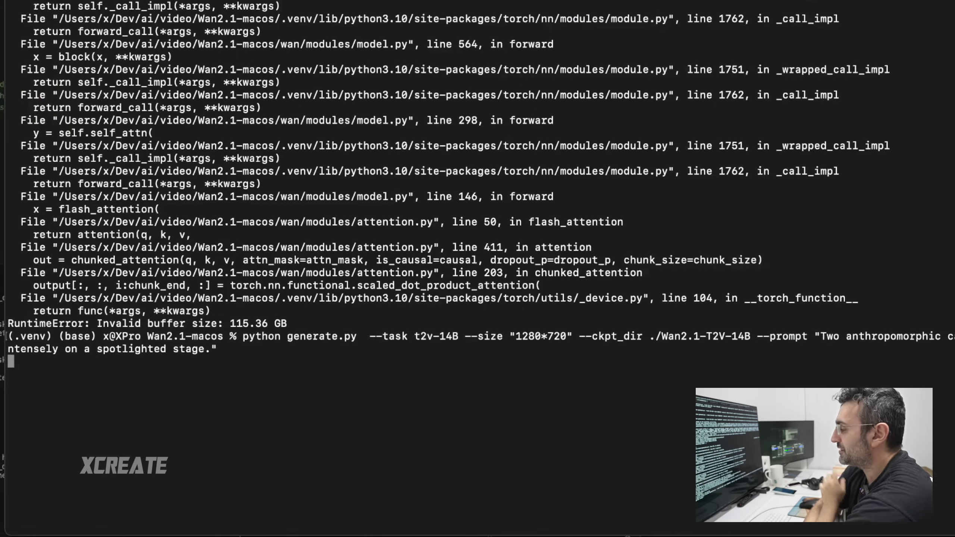
- Rerun the 1280×720 Wan2.1 t2v-14B generate.py command with the boxing cats prompt
key(Return)
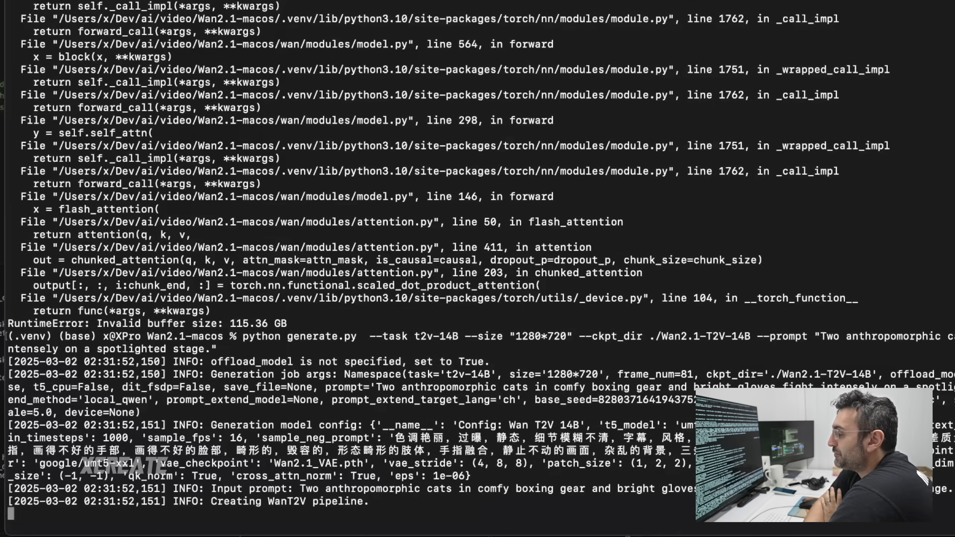